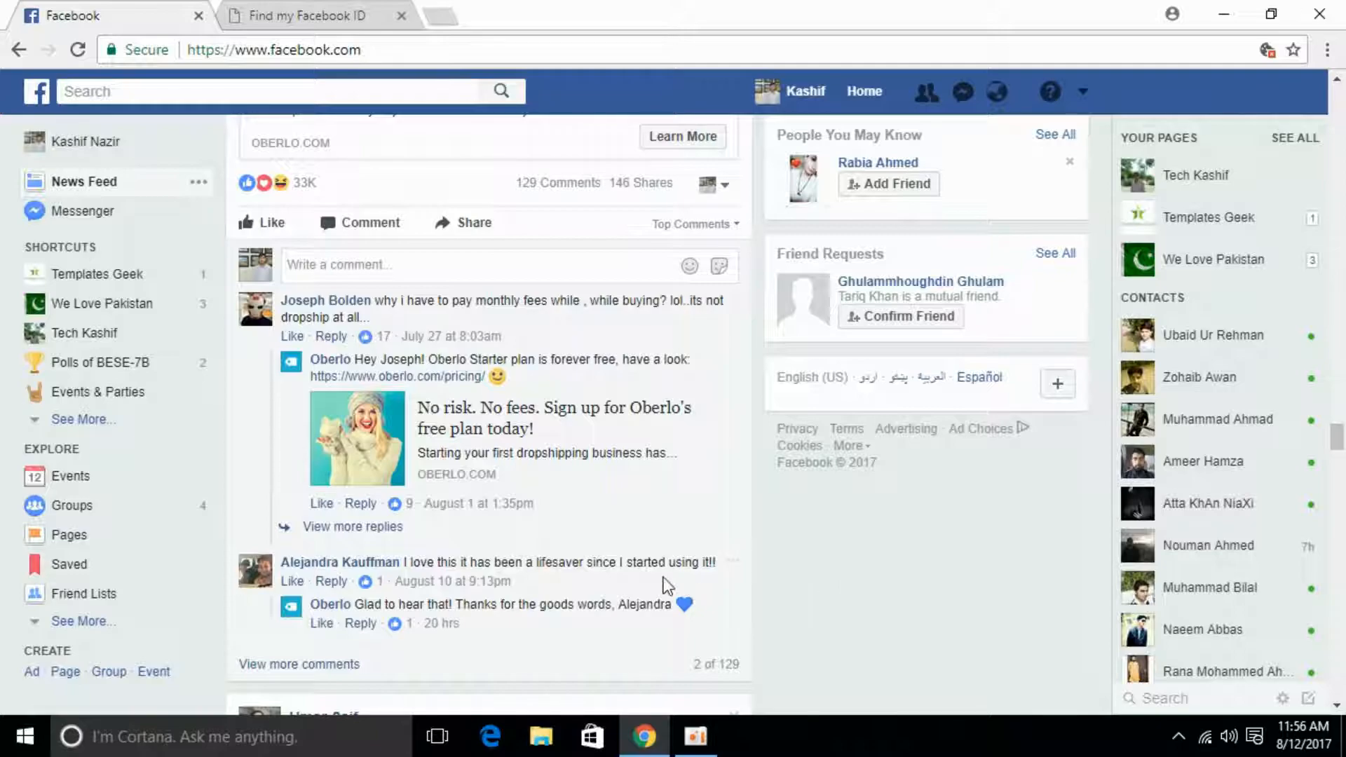
mouse_move(341, 563)
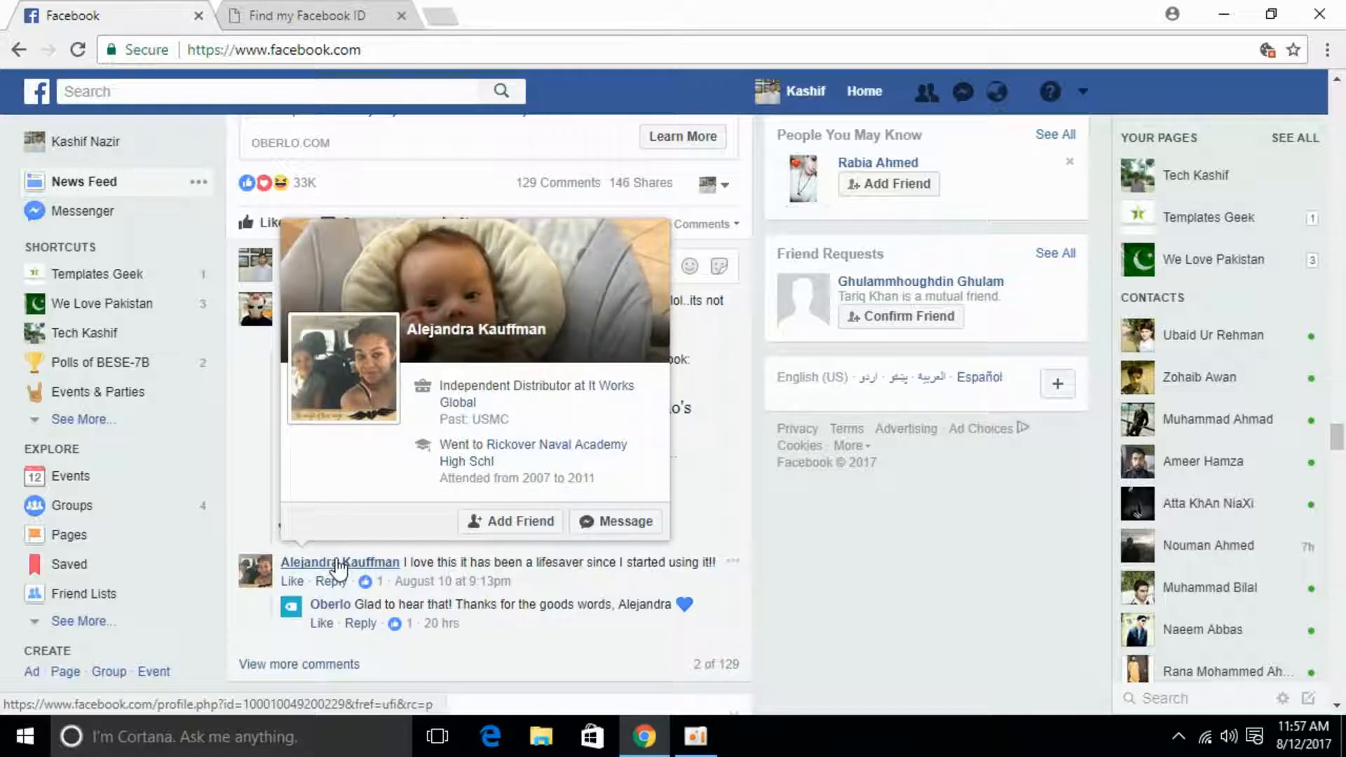
Step: Open the Oberlo ad commenter's profile and bring up the address bar's copy menu
left_click(339, 563)
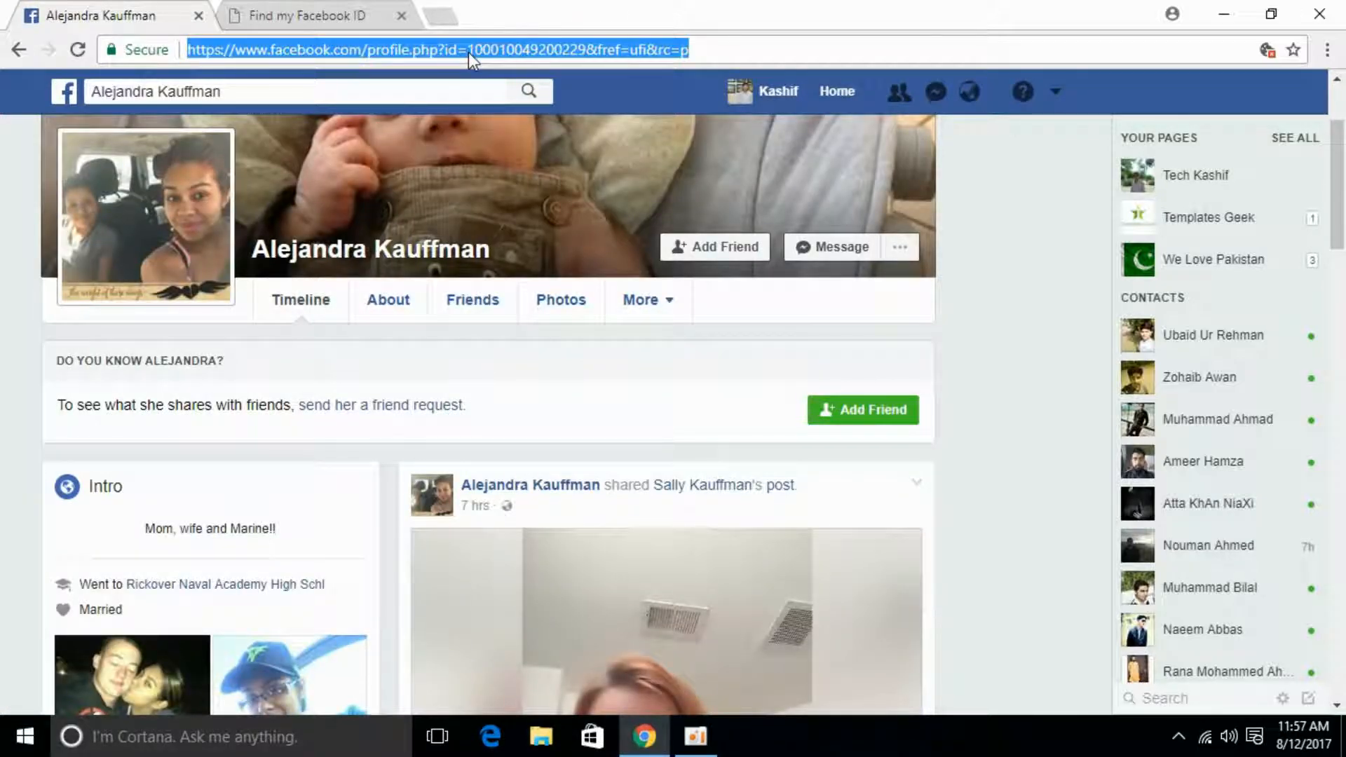
right_click(471, 49)
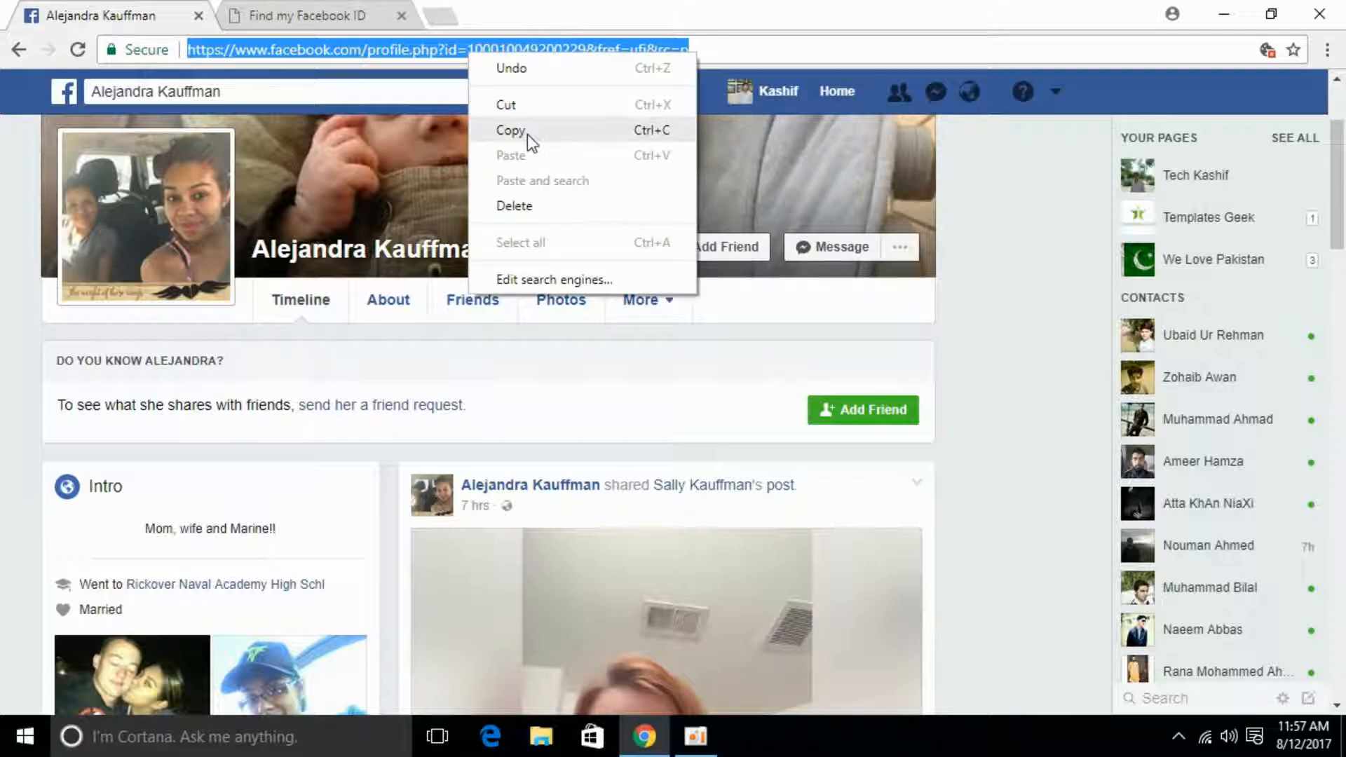
left_click(305, 15)
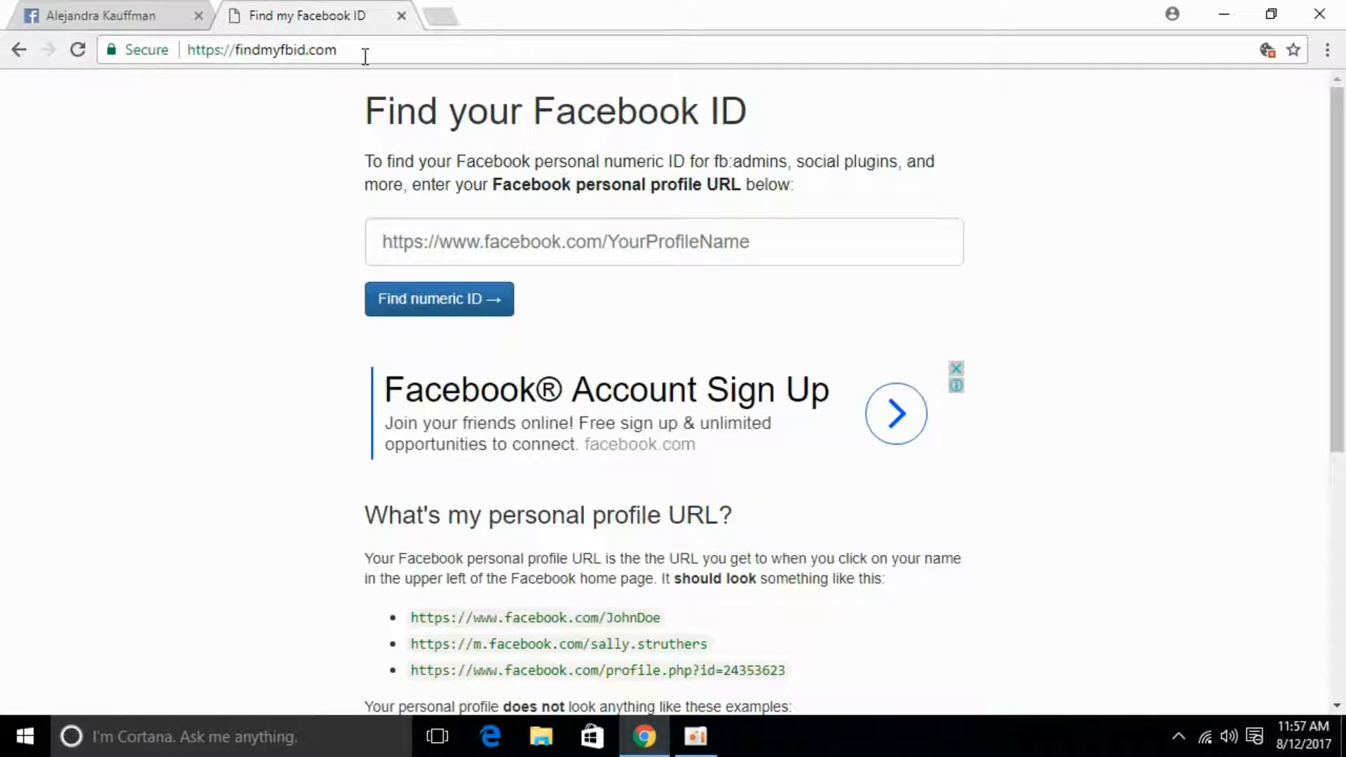
left_click(663, 241)
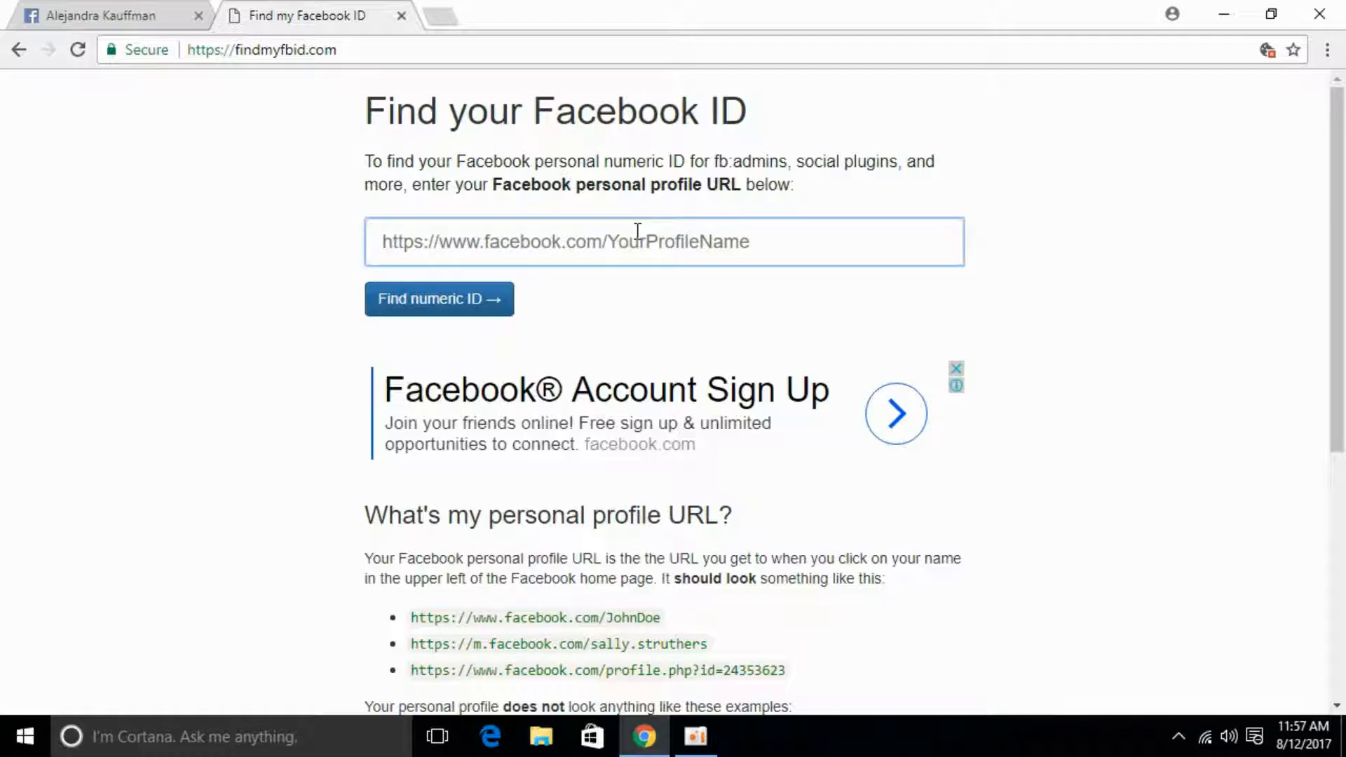
right_click(636, 241)
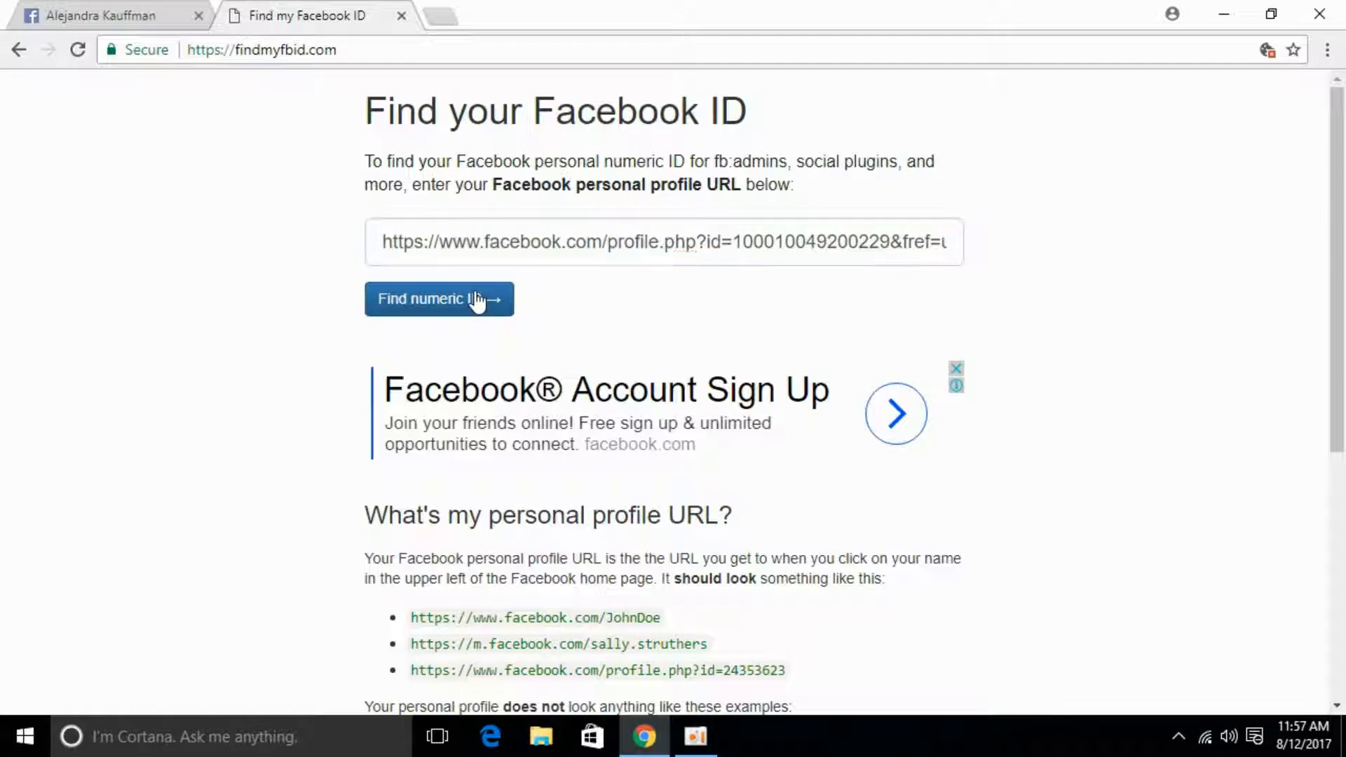
left_click(439, 299)
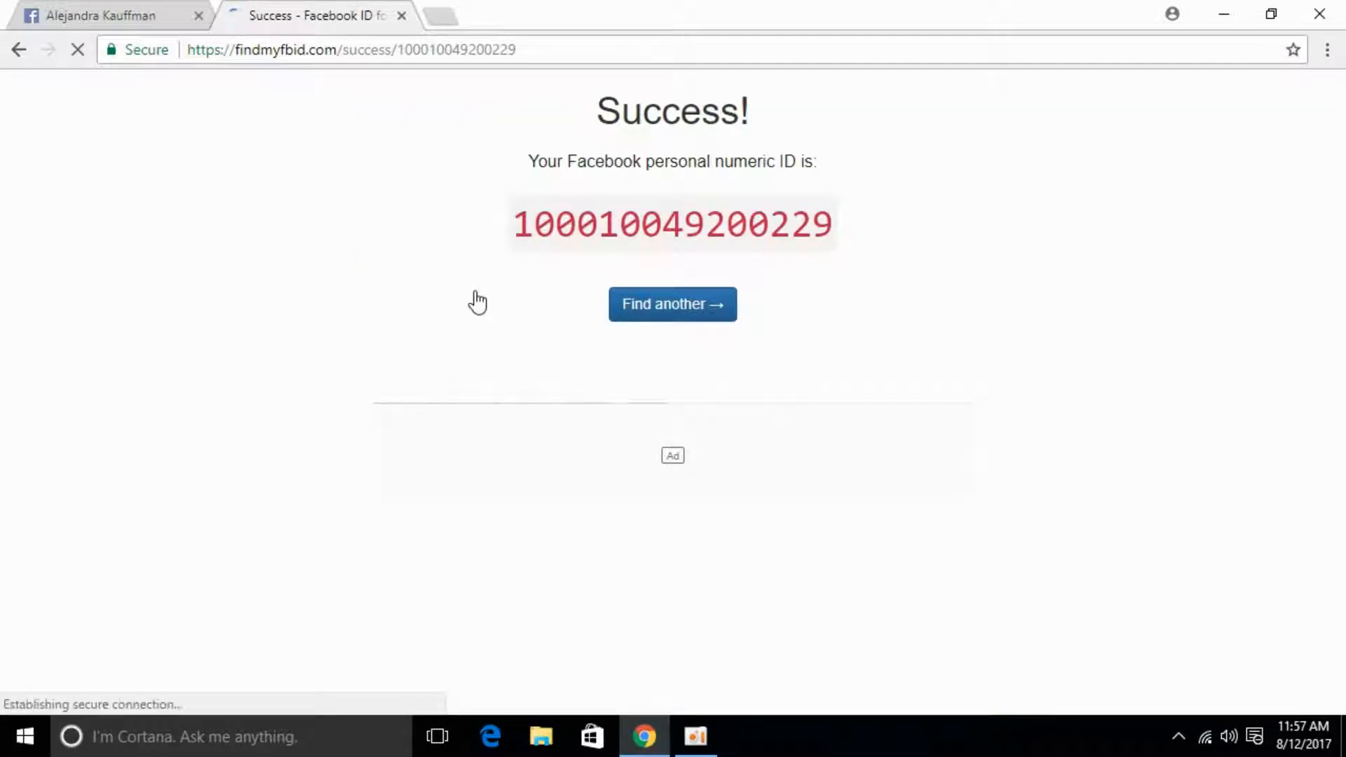
right_click(673, 224)
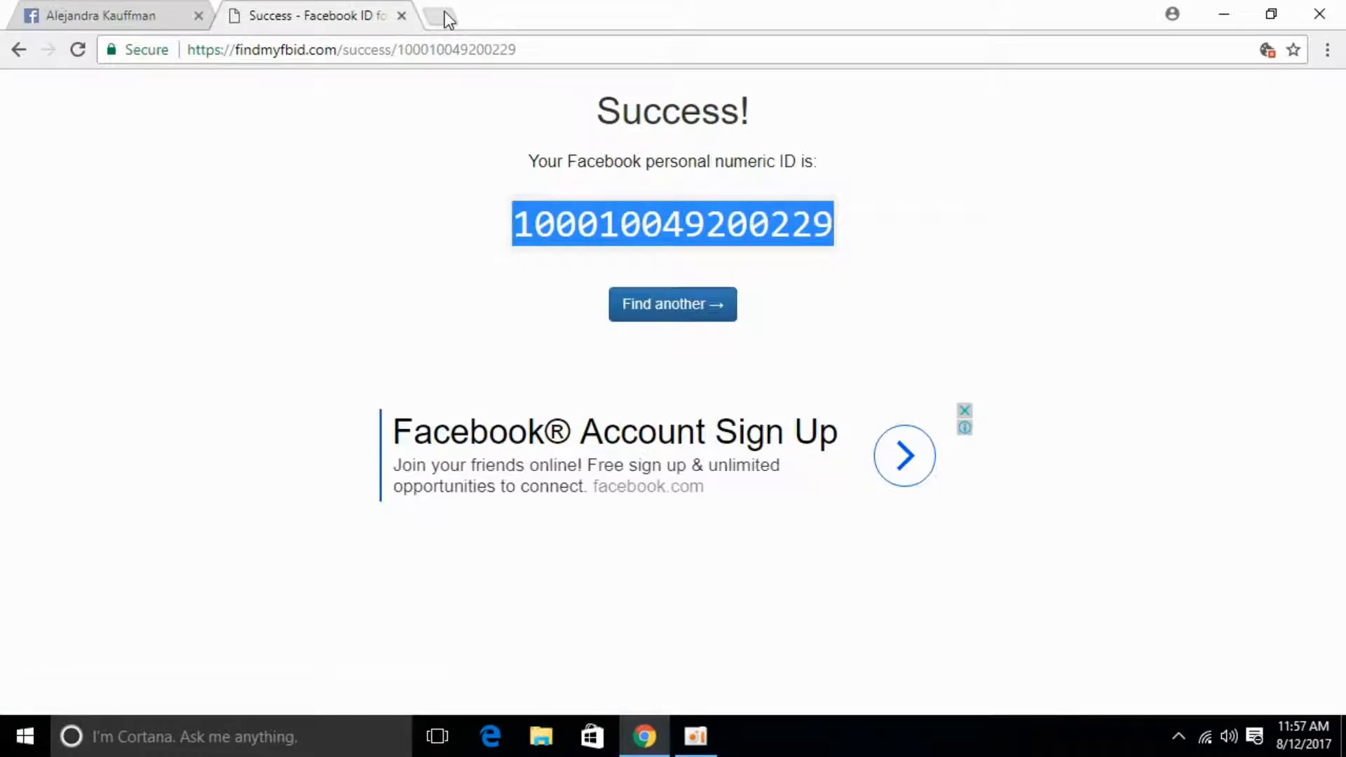
left_click(442, 16)
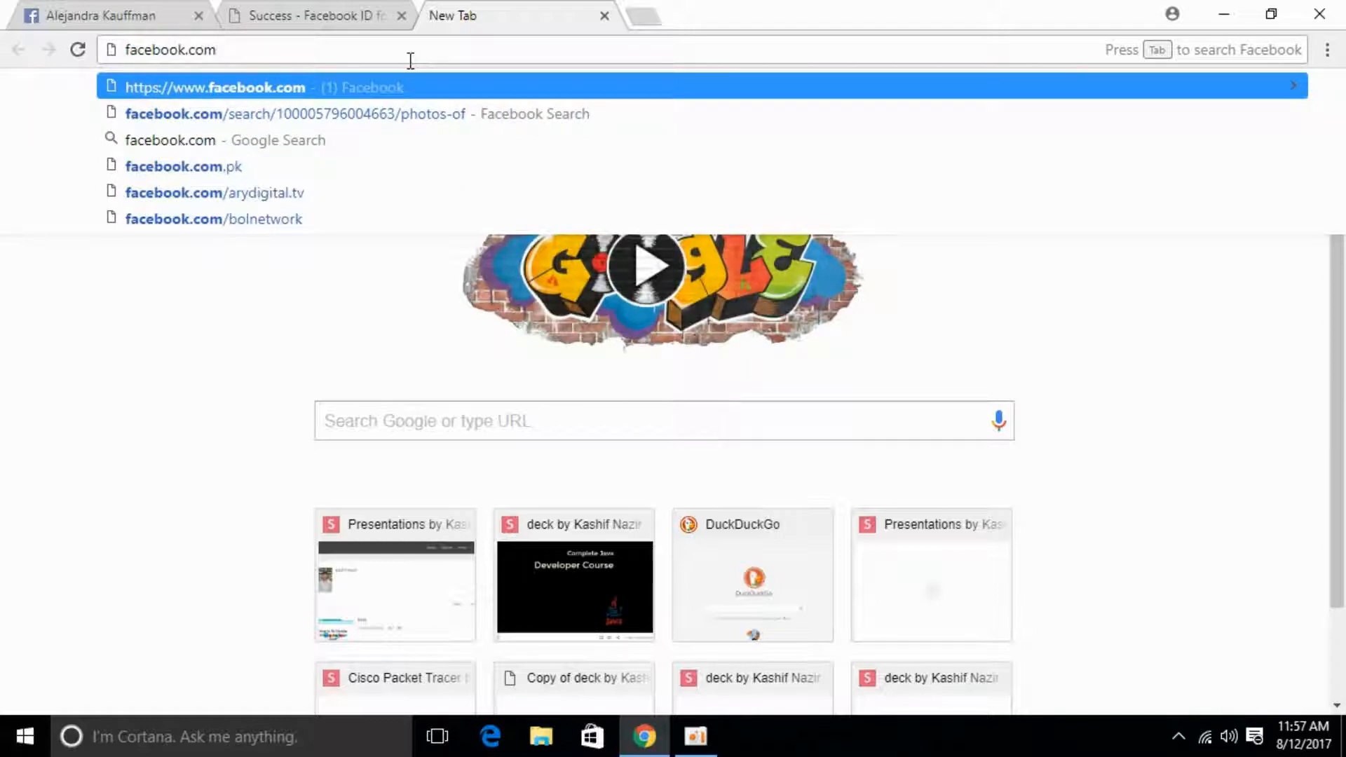
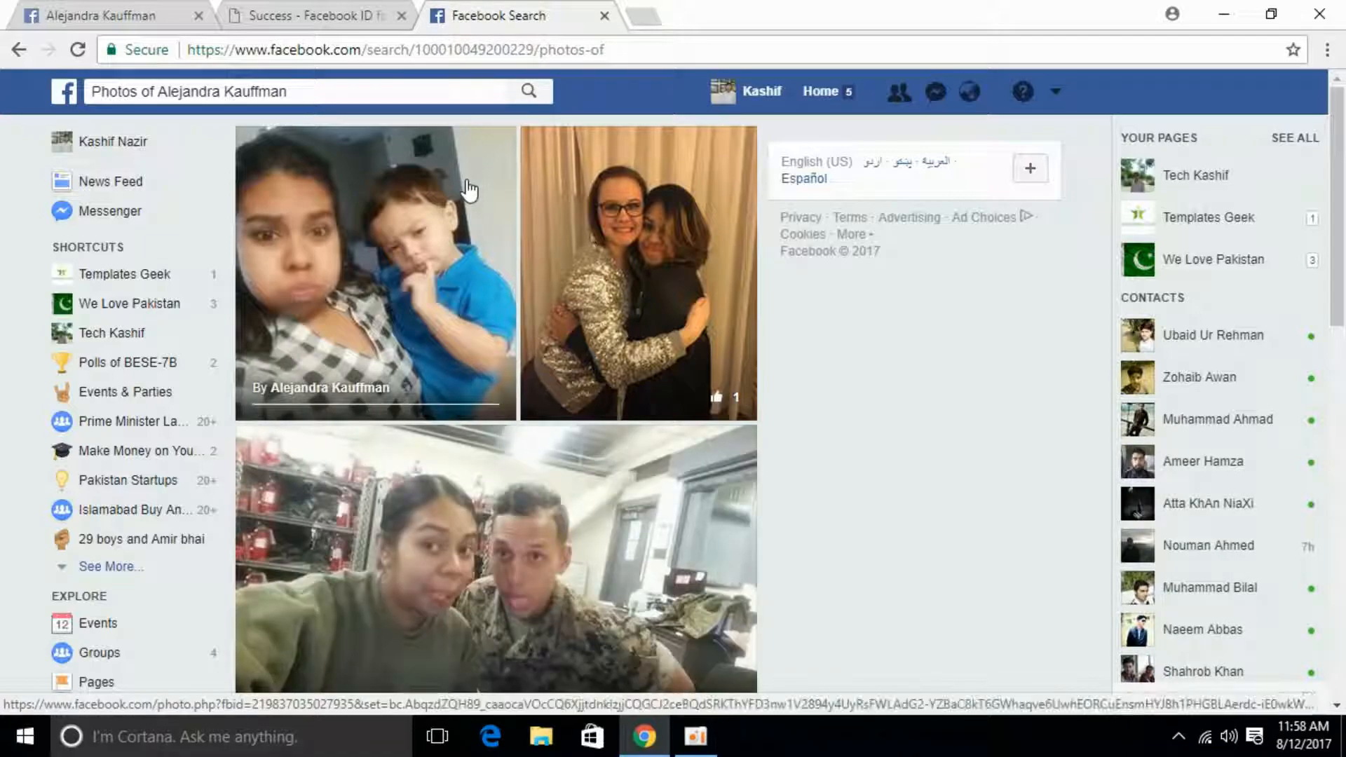
Step: Scroll down the photos-of results to view more photos of the commenter
scroll("down", 3)
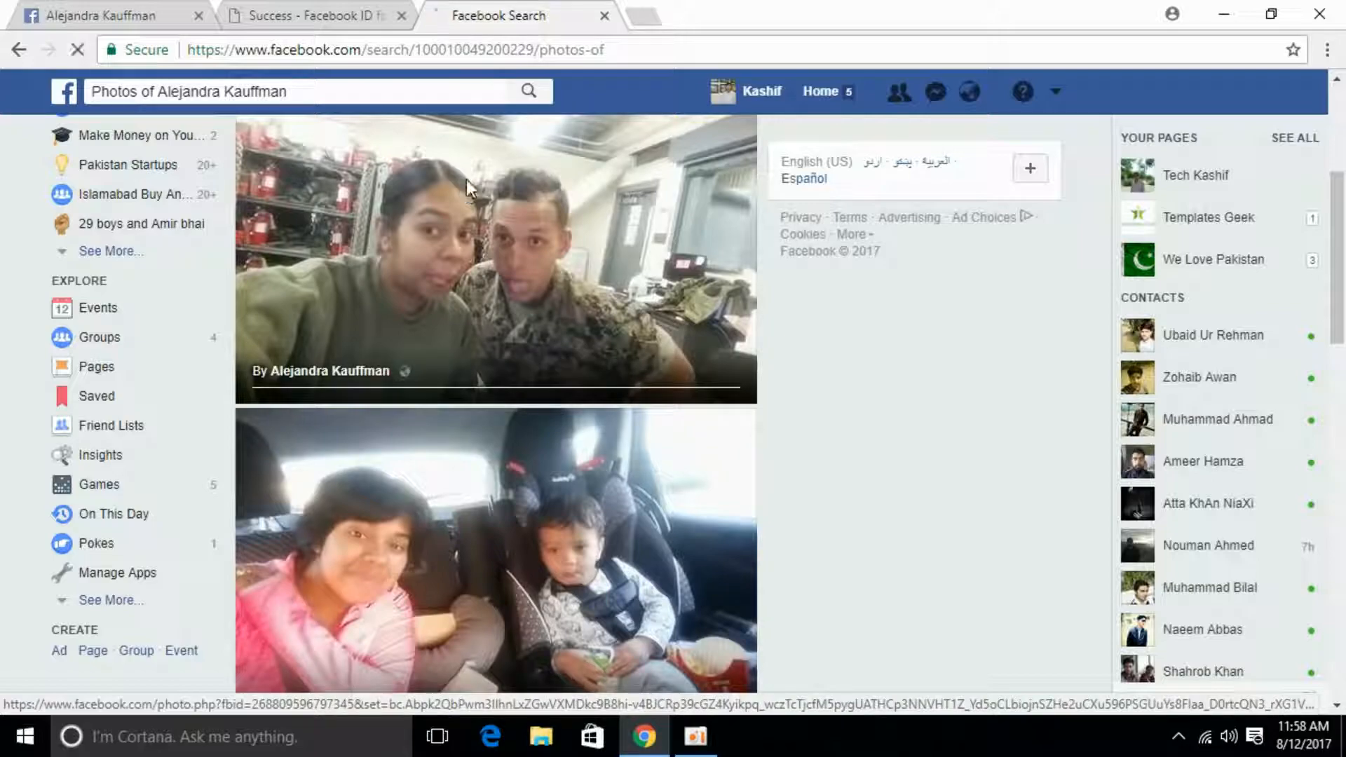
scroll("down", 3)
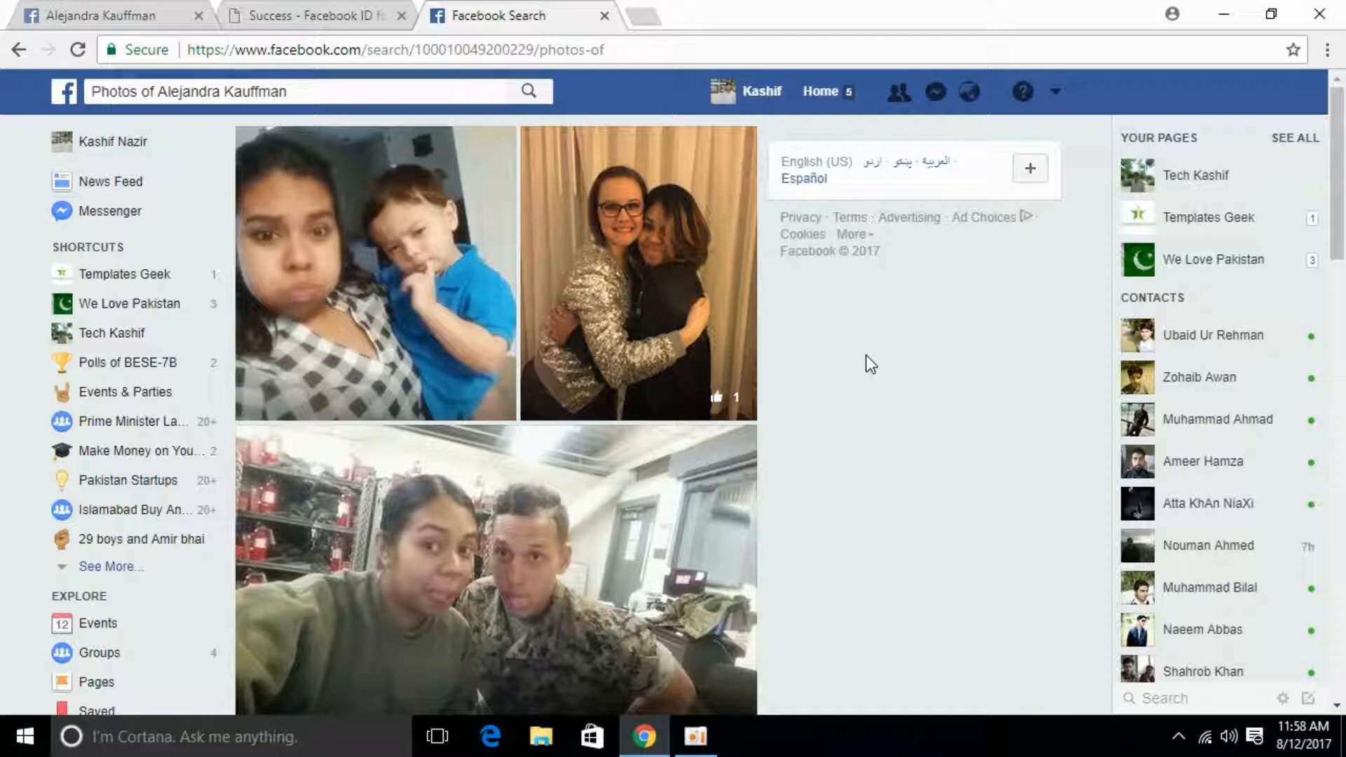
scroll("down", 3)
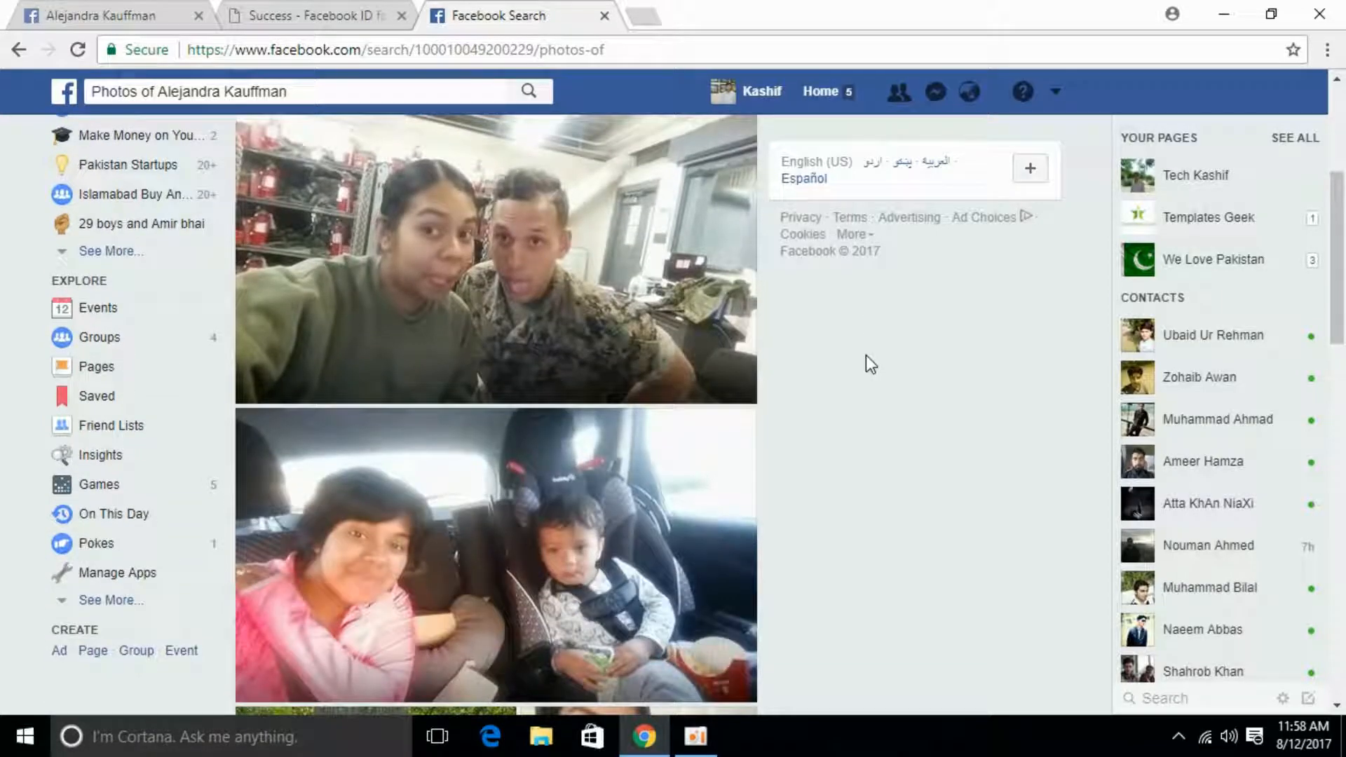
scroll("down", 3)
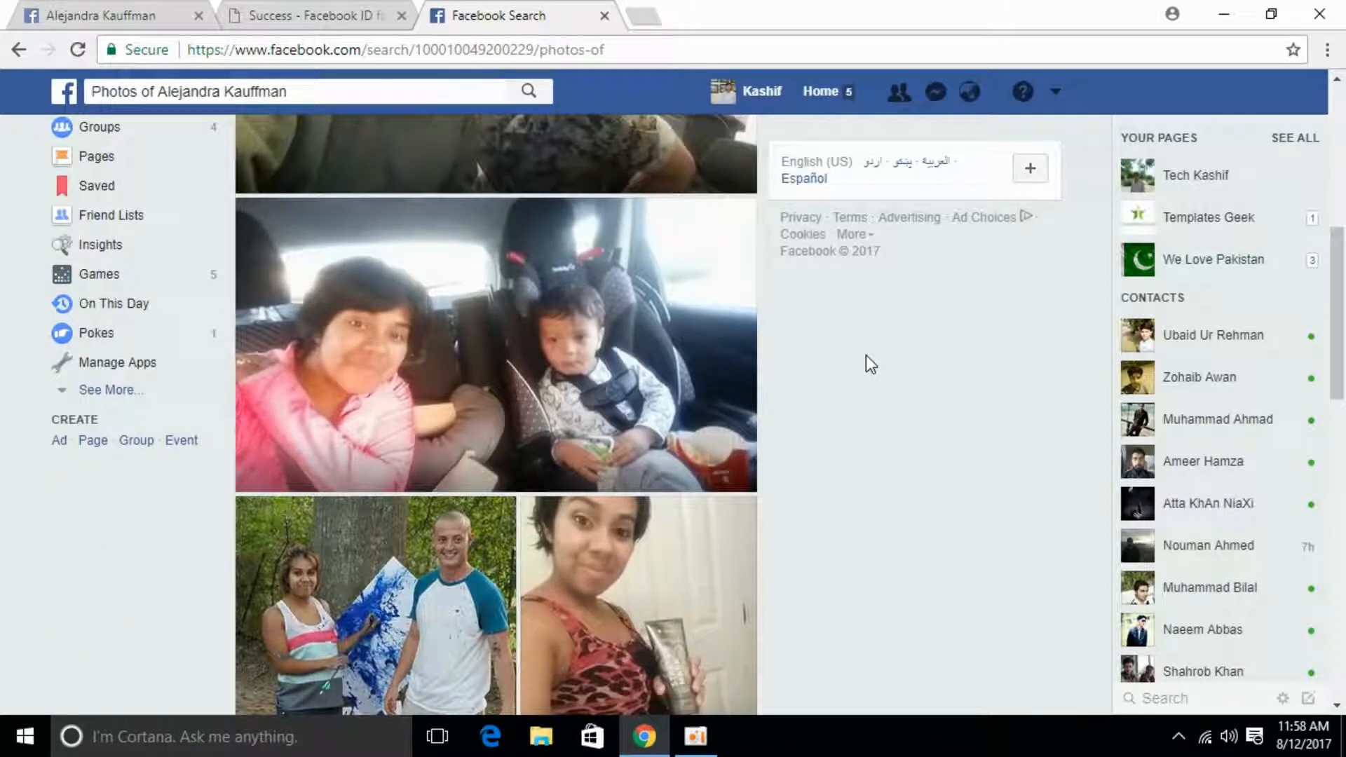